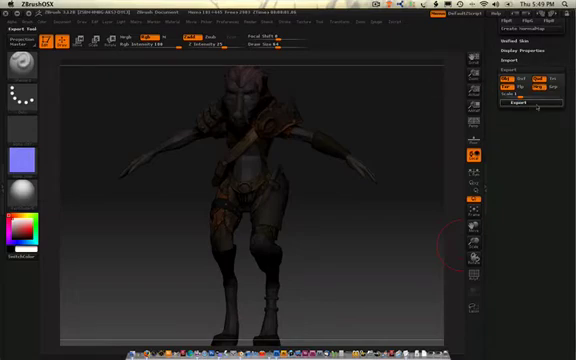
Export the wolf mesh as wolf.OBJ into the Zbrush to blender folder
left_click(517, 103)
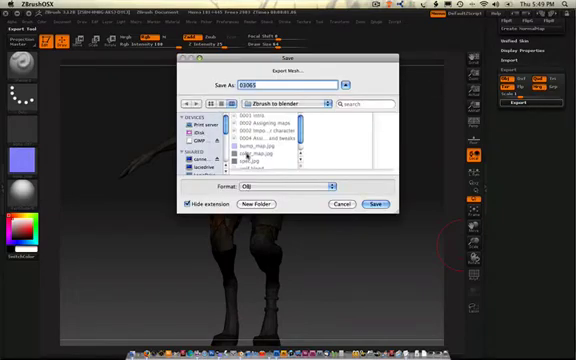
scroll("down", 3)
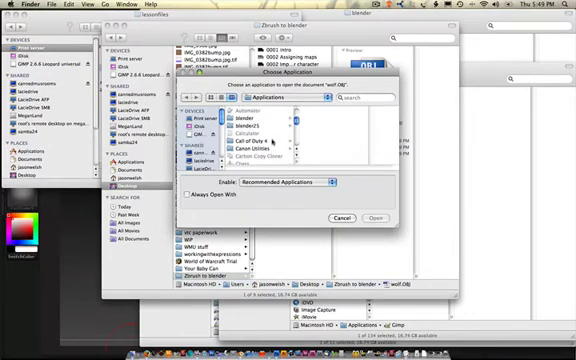
Open wolf.OBJ in TextEdit via Open With > Other…
scroll("down", 3)
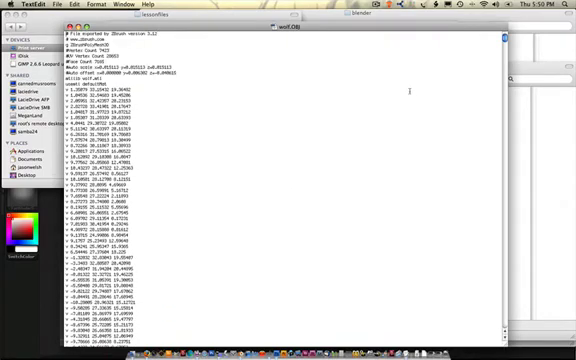
scroll("down", 3)
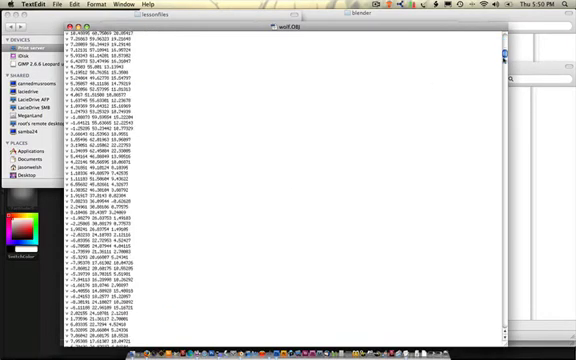
scroll("down", 3)
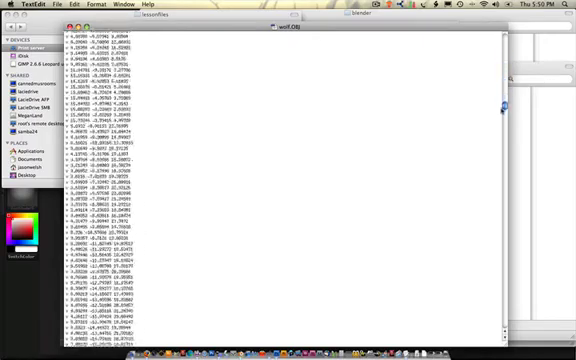
scroll("down", 3)
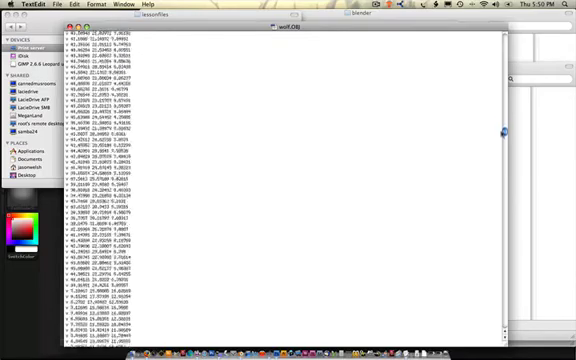
scroll("down", 3)
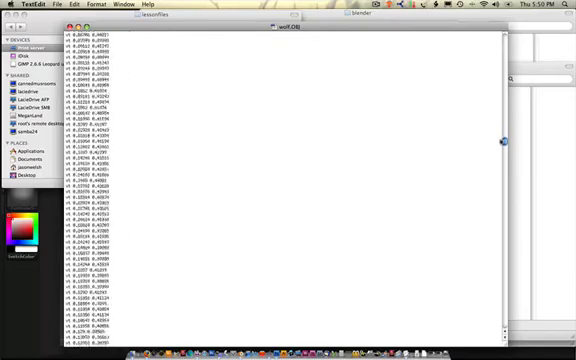
scroll("down", 3)
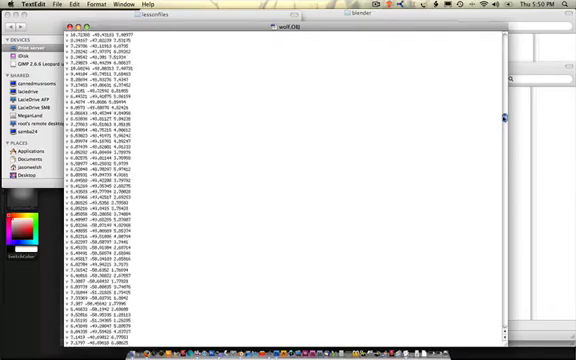
scroll("down", 3)
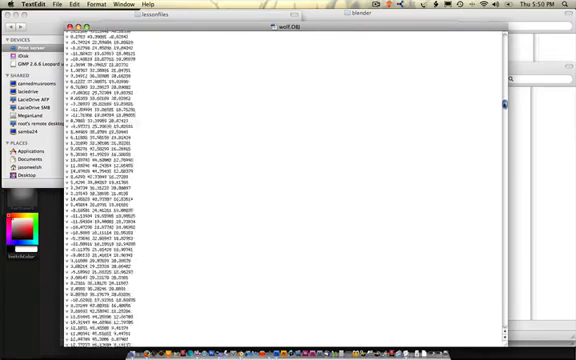
scroll("down", 3)
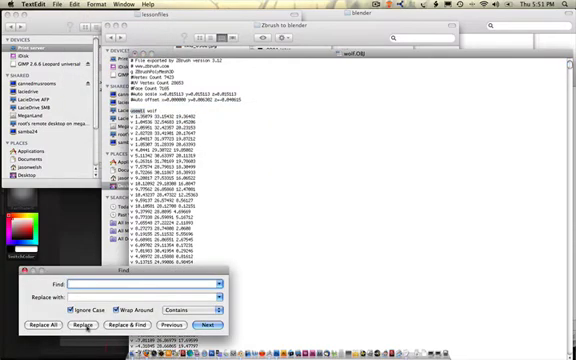
Search wolf.OBJ for 'usemtl', verify it reads 'usemtl wolf', and close the file
type("usemtl")
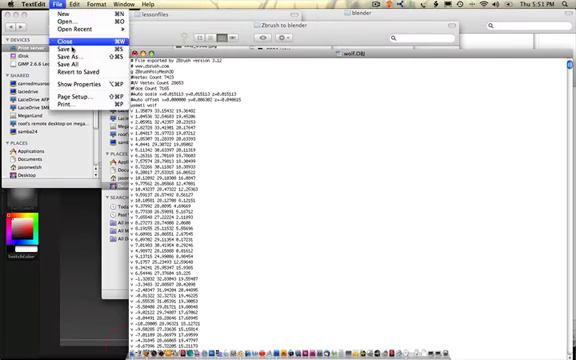
left_click(70, 35)
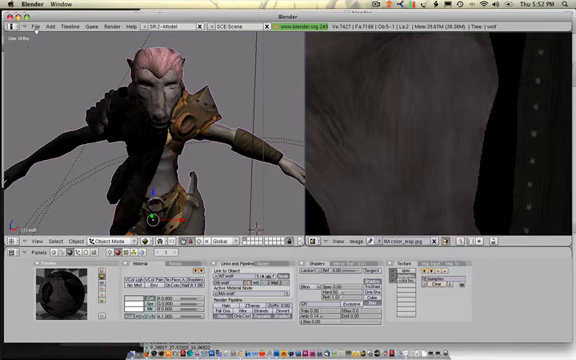
Clear the textured wolf scene with File > New
left_click(38, 28)
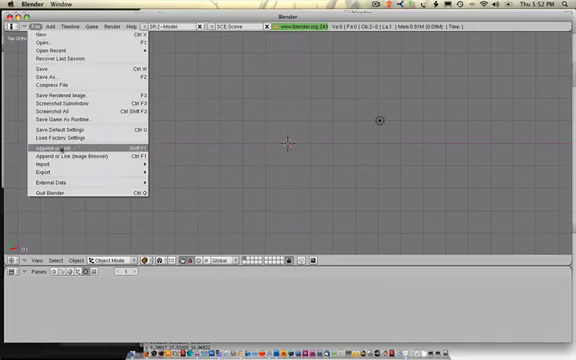
Import wolf.OBJ via File > Import > Wavefront (.obj)
left_click(35, 173)
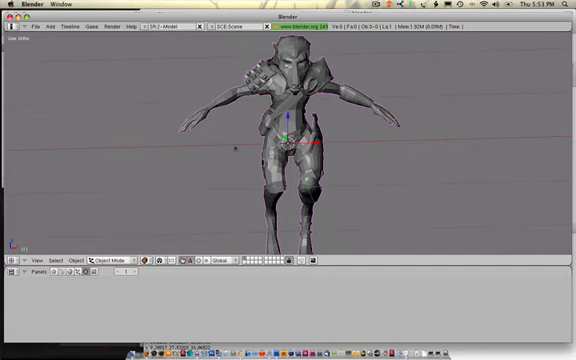
mouse_move(146, 229)
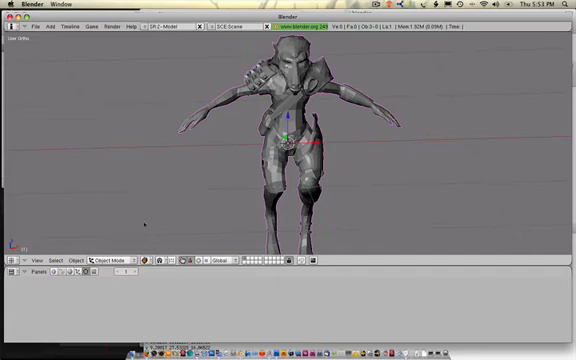